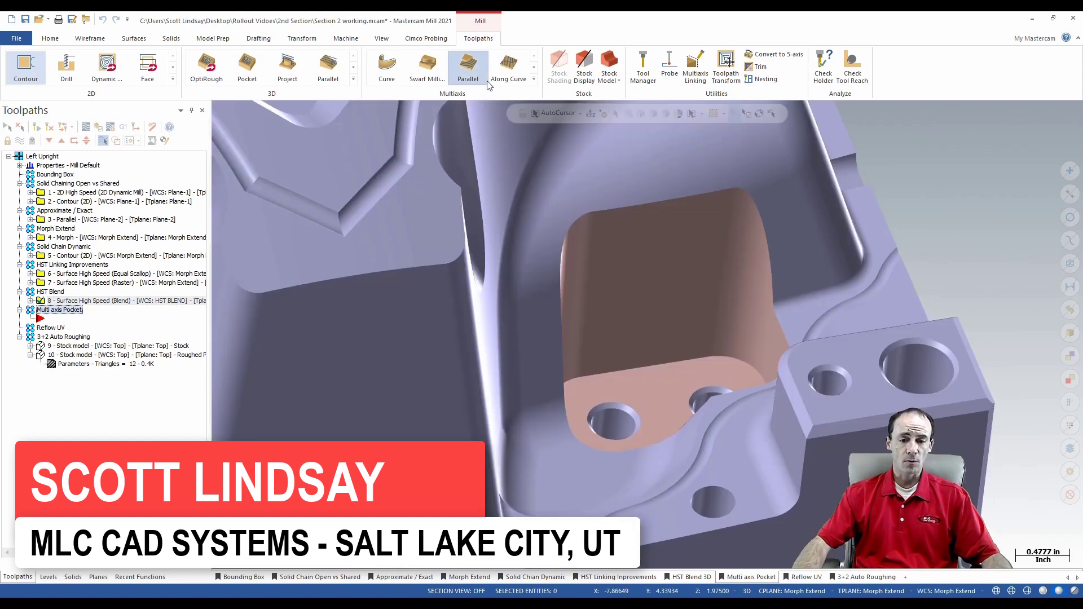
# - Start a new multiaxis Pocketing toolpath from the Multiaxis gallery
pyautogui.click(531, 77)
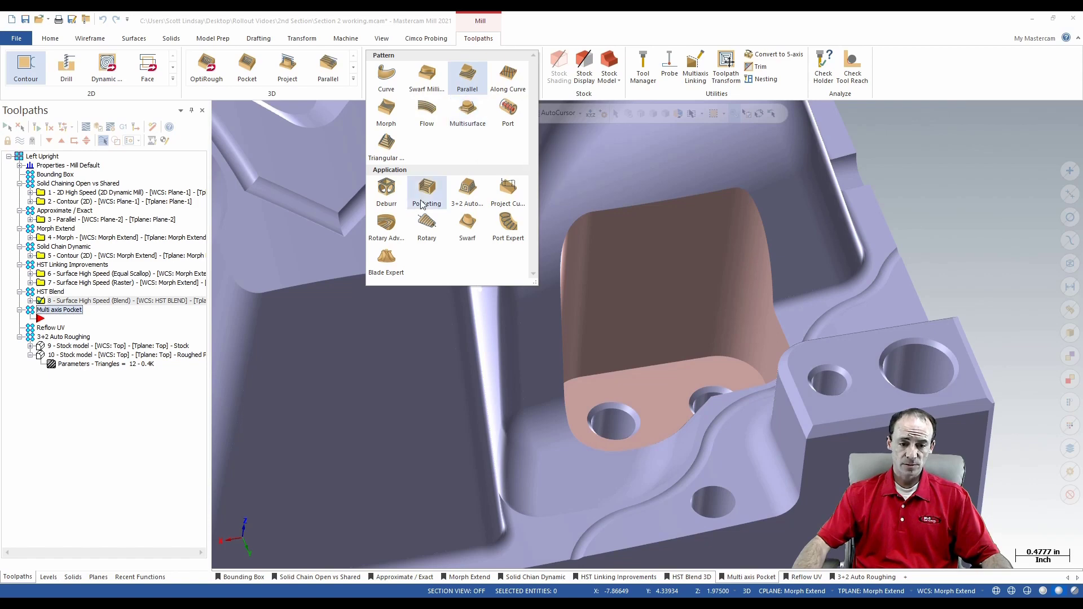
pyautogui.click(427, 190)
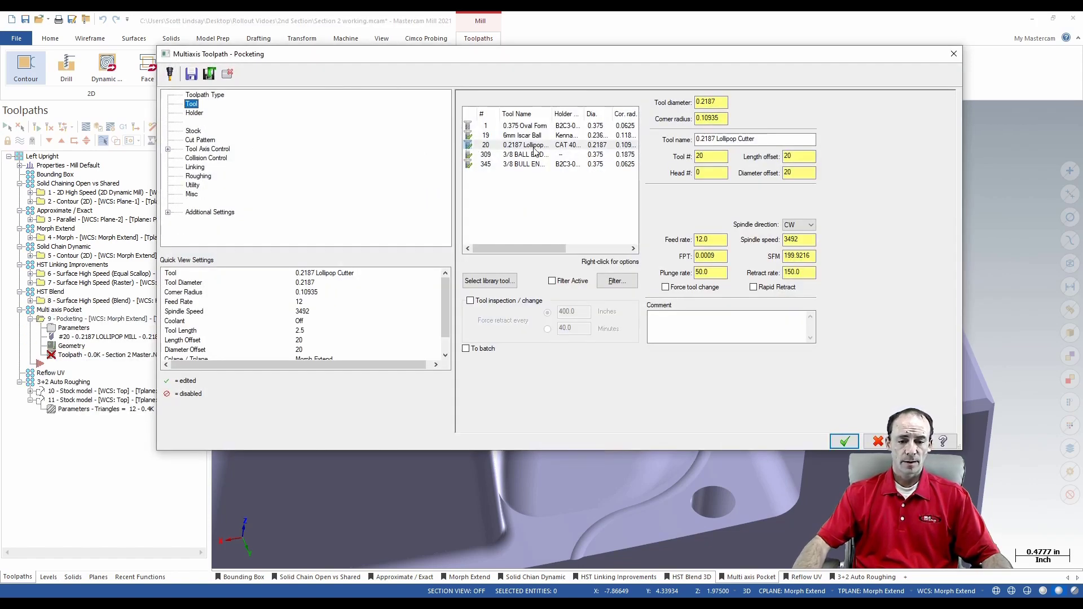
# - Choose the 0.375 Oval Form tool and reach the Cut Pattern machining choices with Wall finishing
pyautogui.click(525, 125)
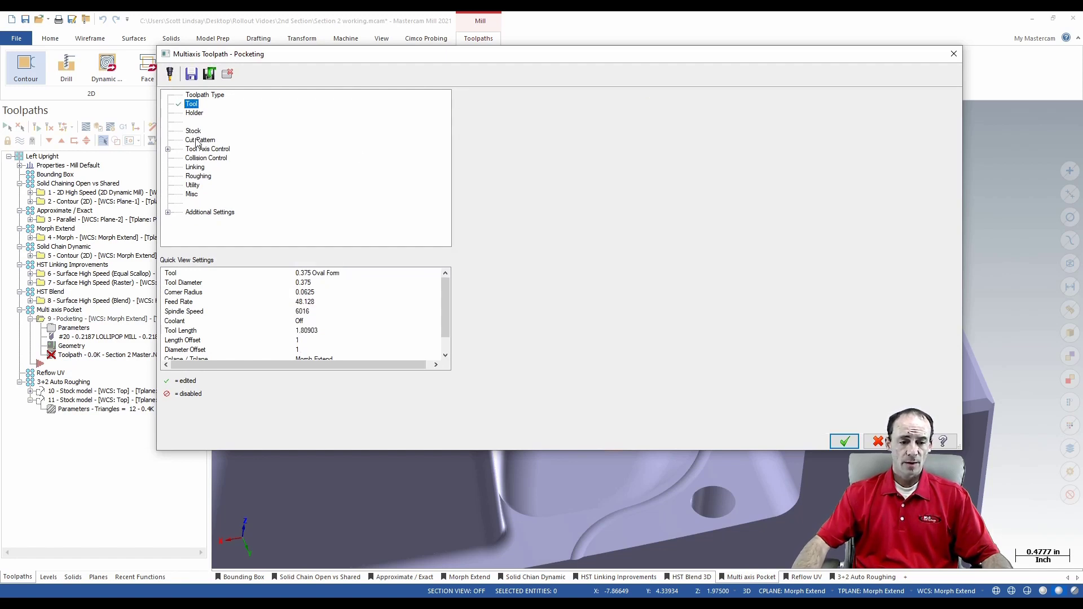
pyautogui.click(200, 140)
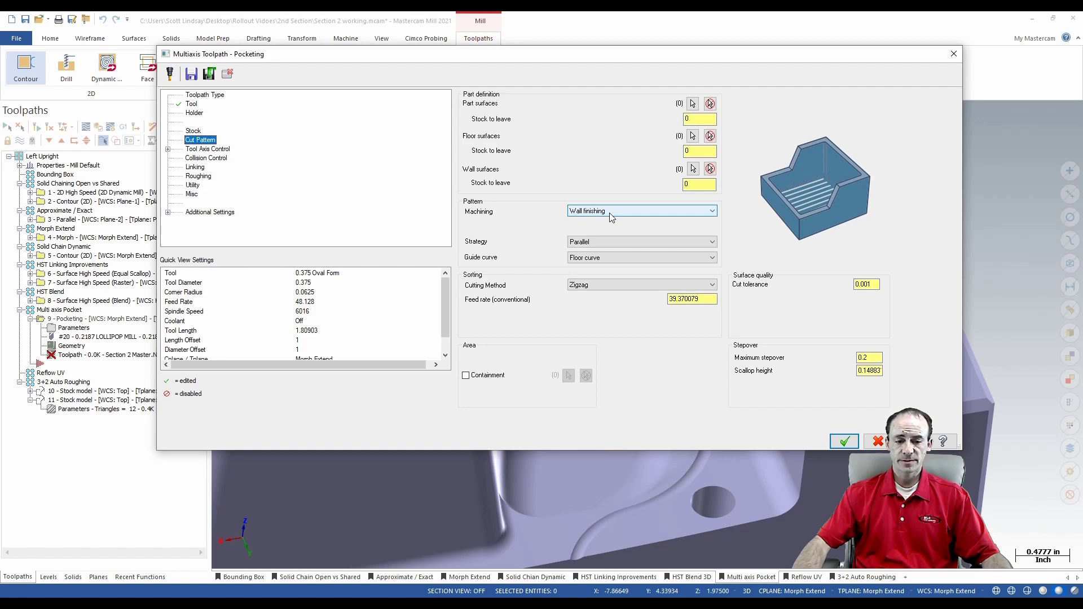
pyautogui.click(641, 211)
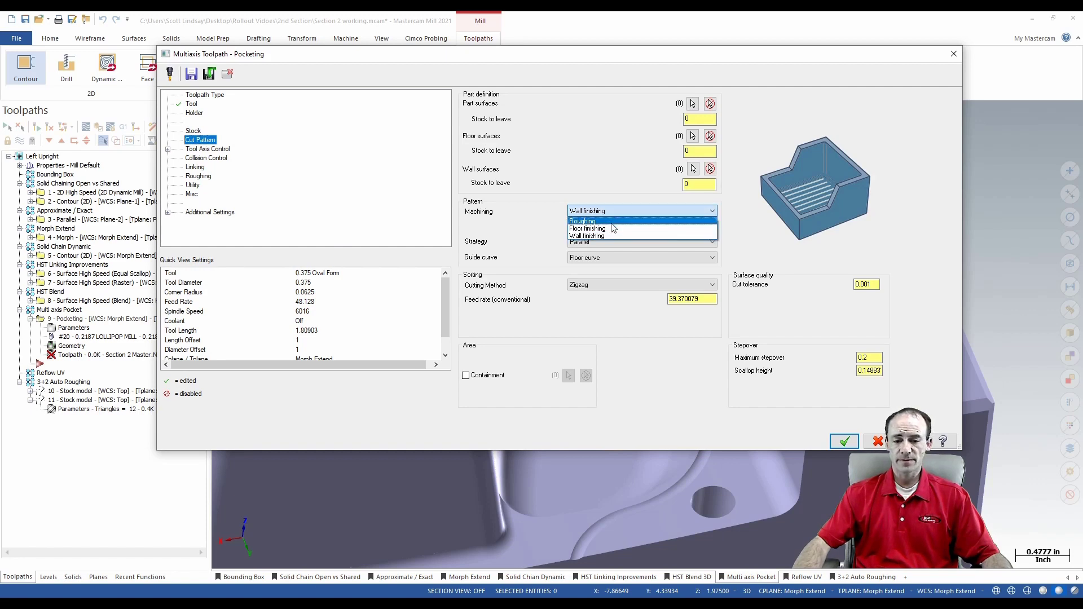
pyautogui.moveTo(611, 236)
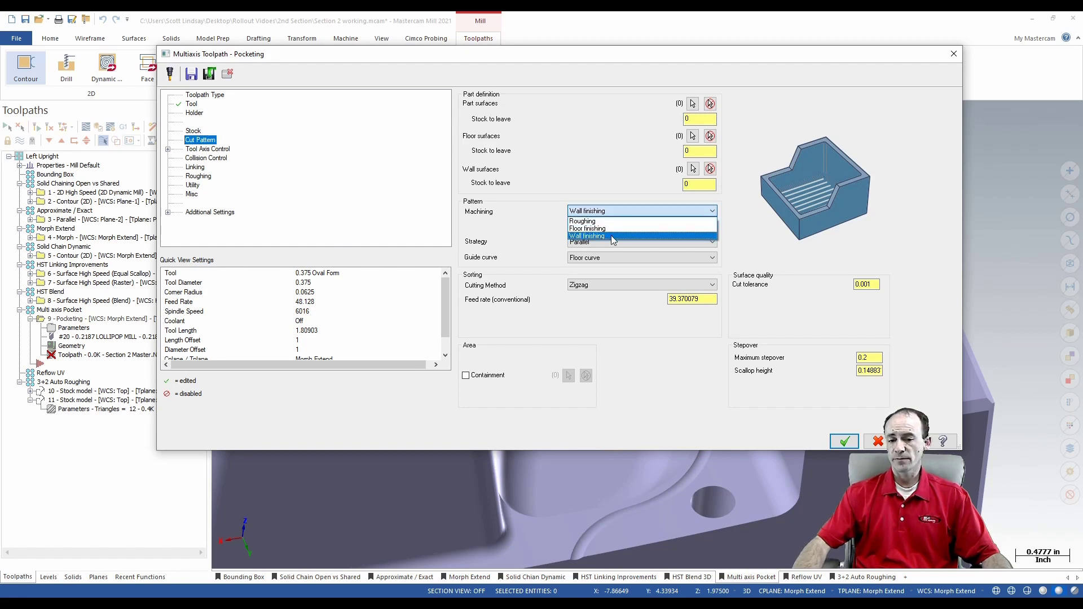
pyautogui.moveTo(582, 221)
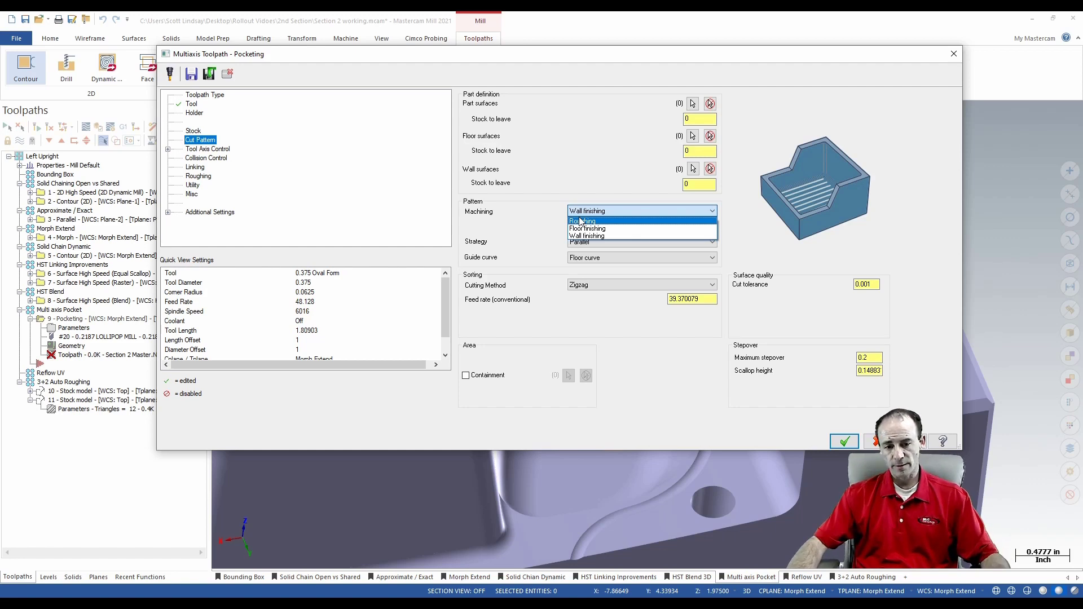
# - Keep Wall finishing, assign the sloped pocket face as the floor surface and set strategy to Parallel
pyautogui.click(586, 236)
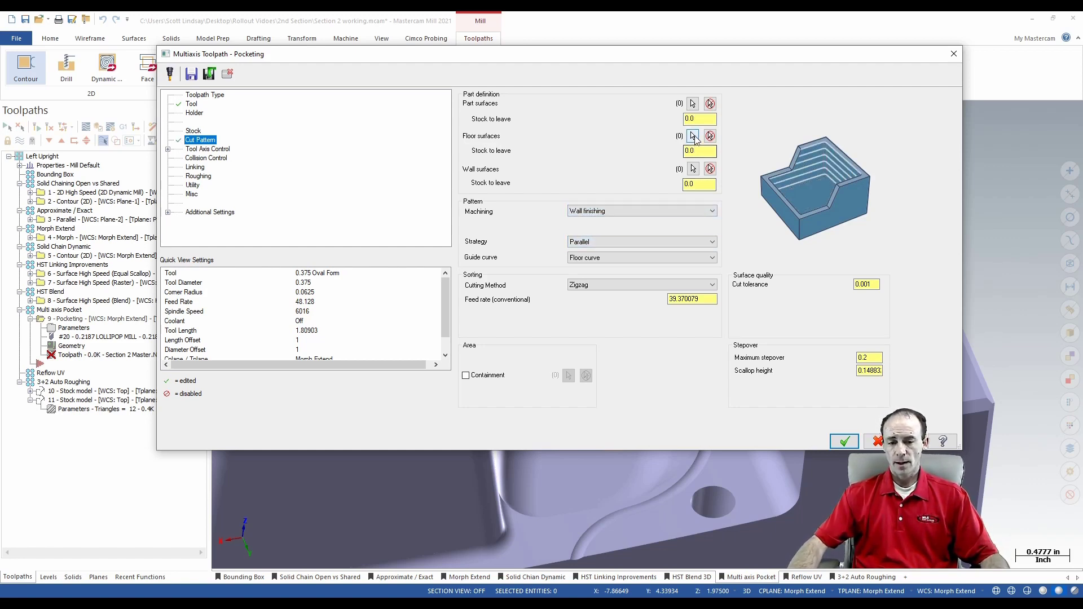
pyautogui.click(691, 135)
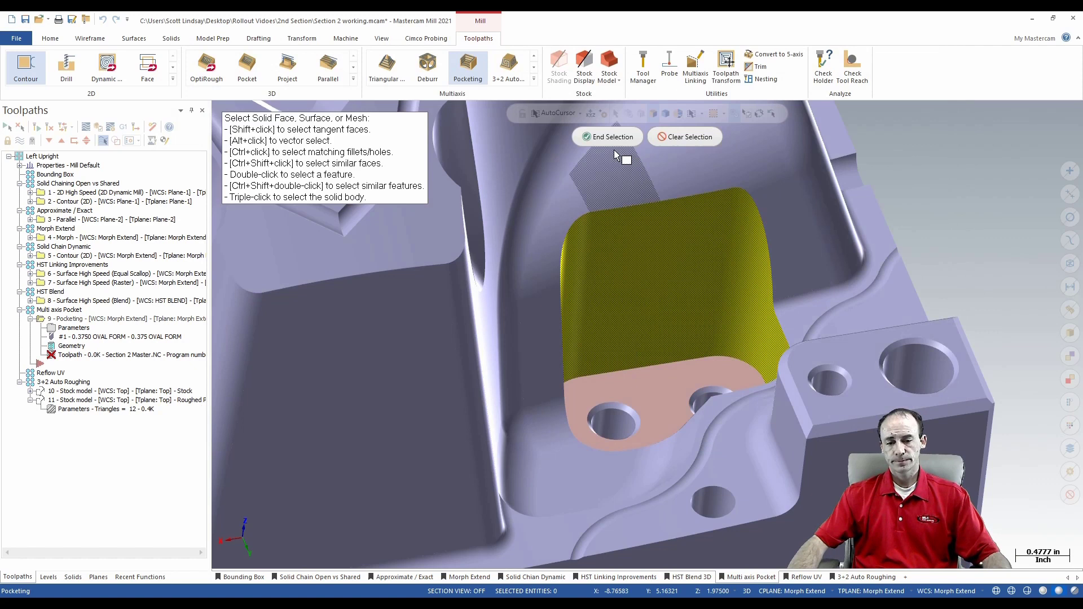
pyautogui.click(607, 136)
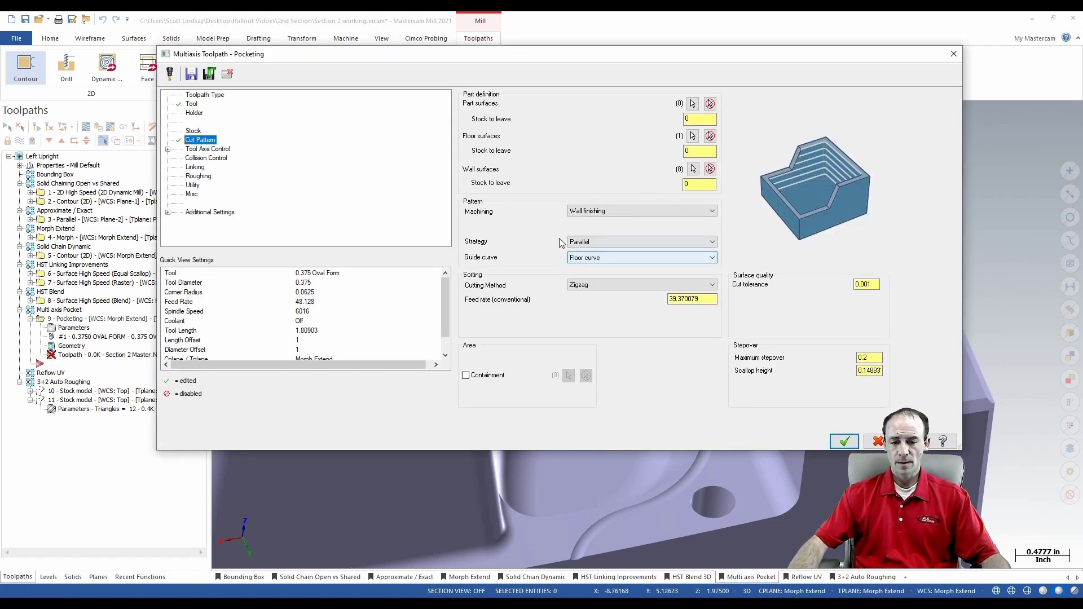
pyautogui.click(641, 242)
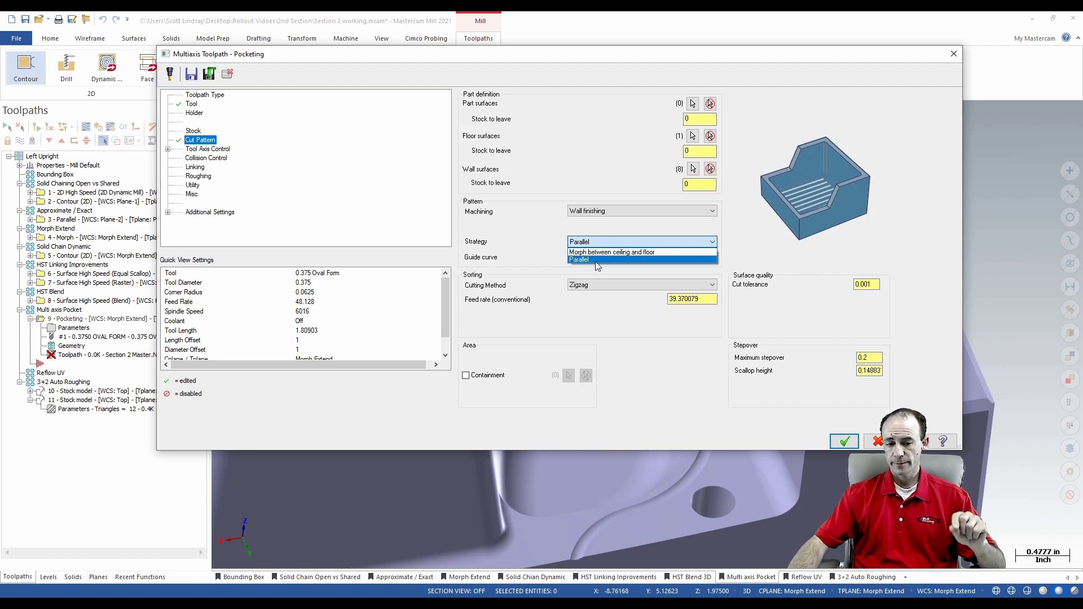
pyautogui.click(635, 257)
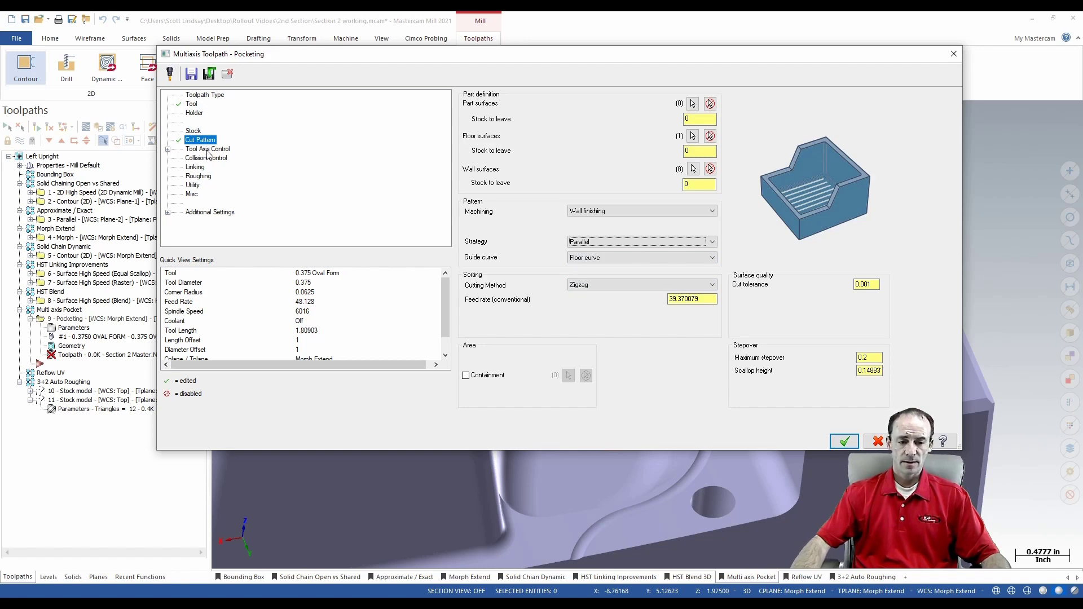
# - Show the Tool Axis Control page with the contact point and lead angle fields
pyautogui.click(208, 149)
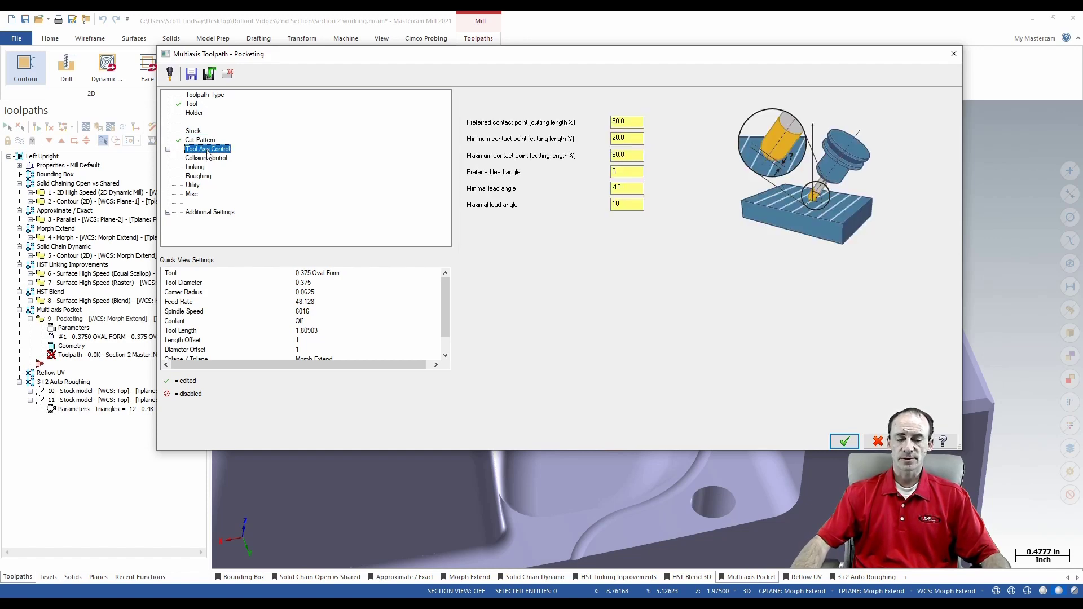
pyautogui.moveTo(752, 202)
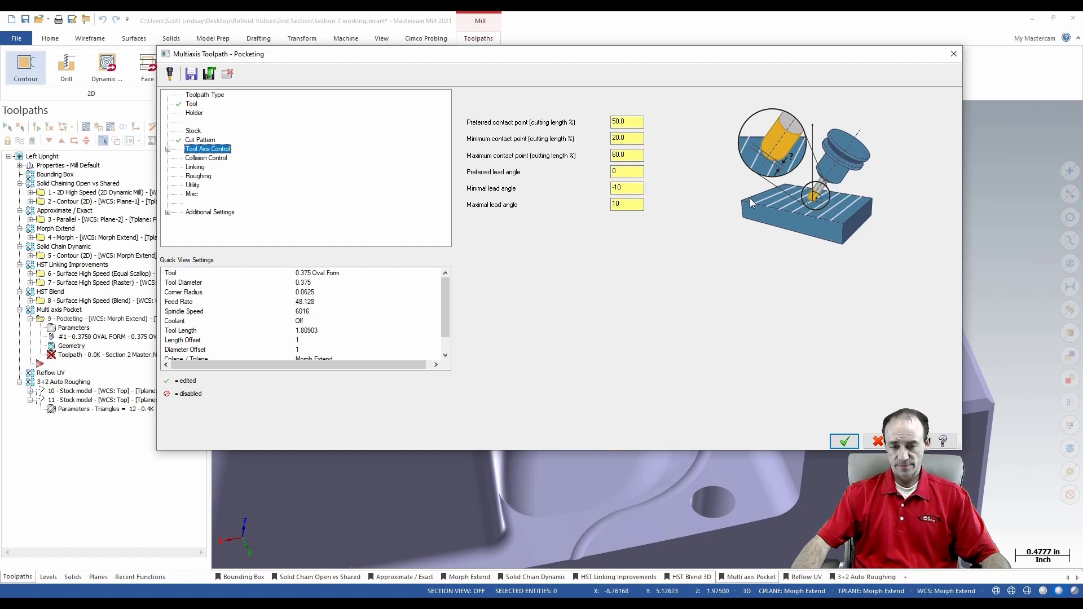
pyautogui.moveTo(674, 198)
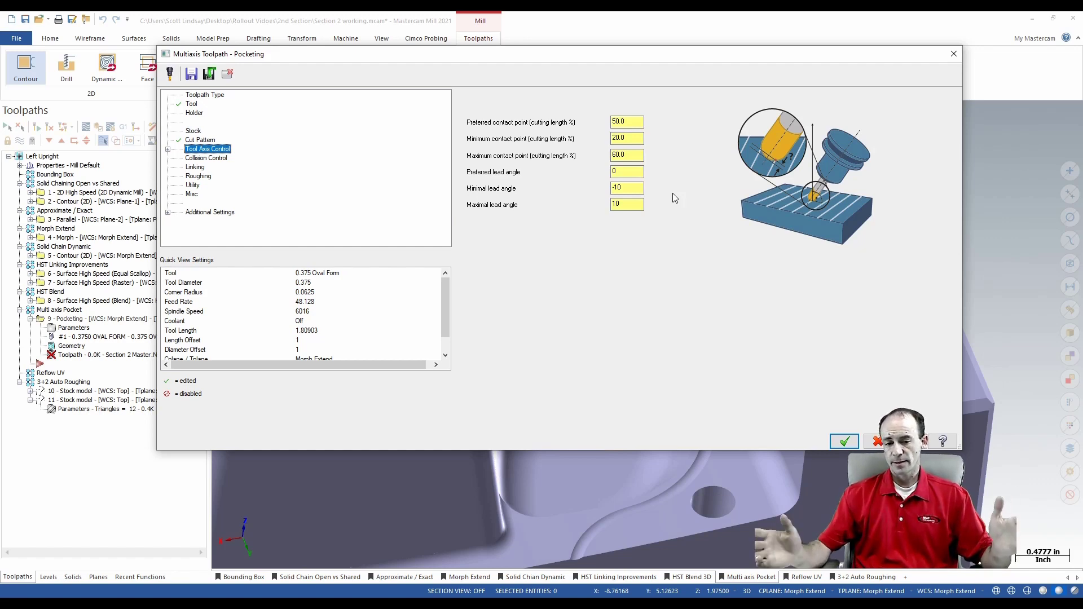
pyautogui.click(627, 122)
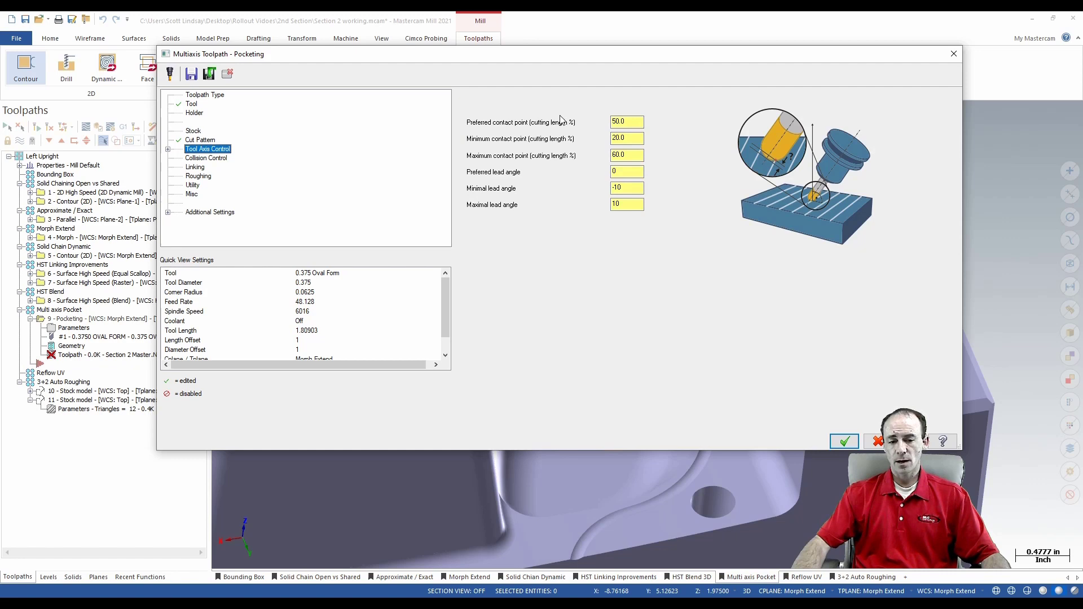
pyautogui.moveTo(556, 145)
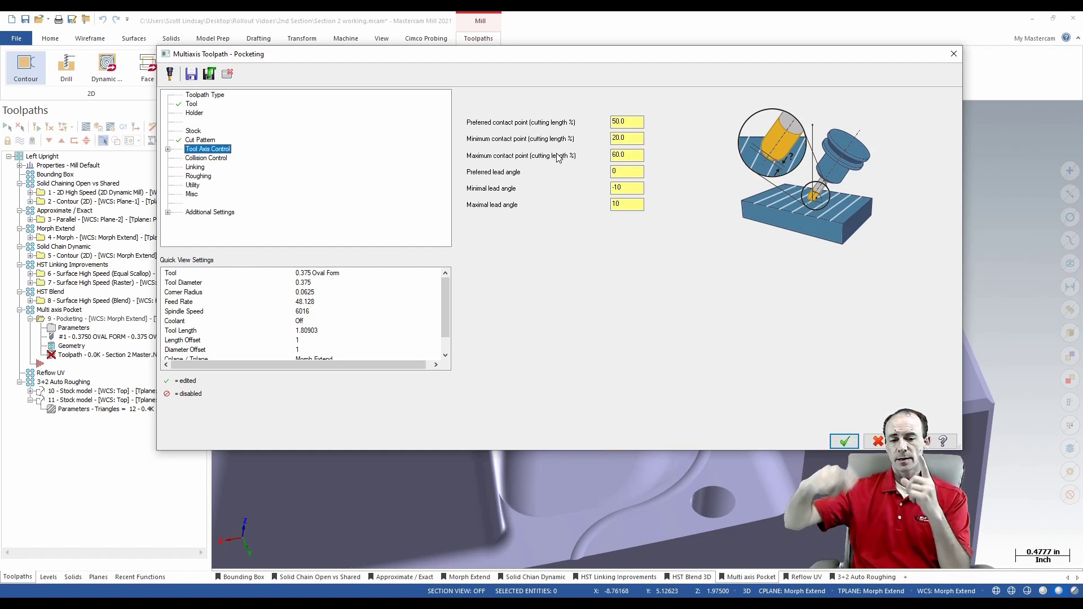
# - Review the contact point values and Collision Control, then accept the pocketing toolpath with OK
pyautogui.tripleClick(625, 122)
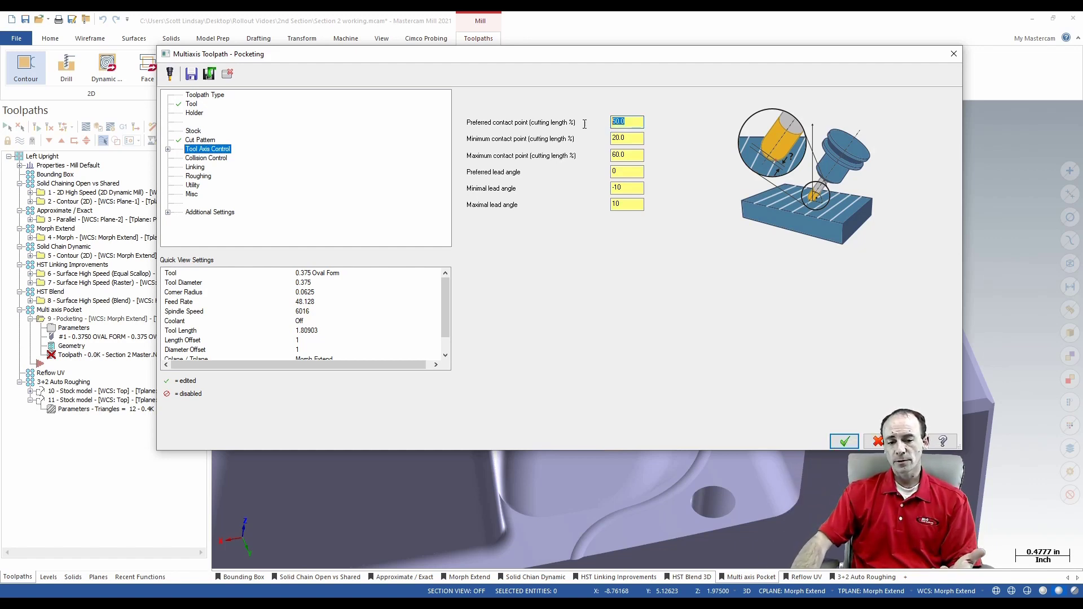
pyautogui.click(626, 137)
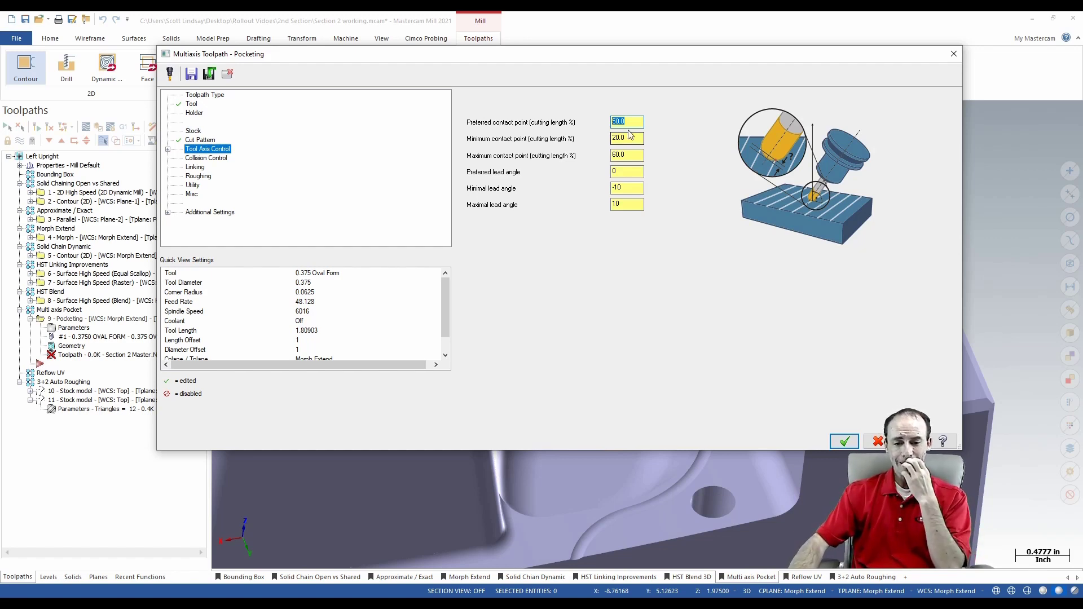
pyautogui.click(627, 122)
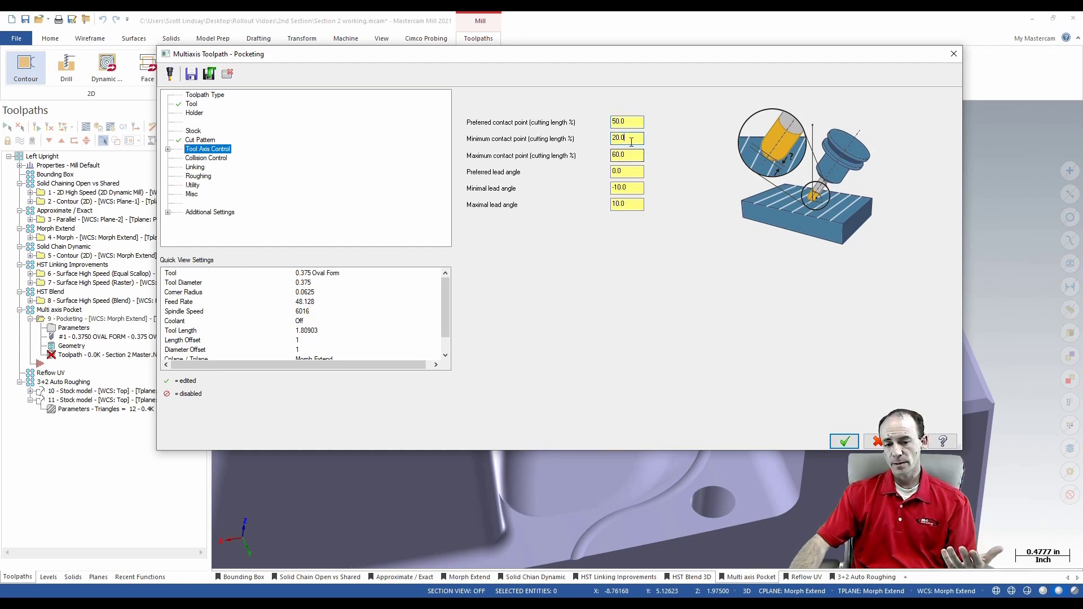
pyautogui.click(627, 154)
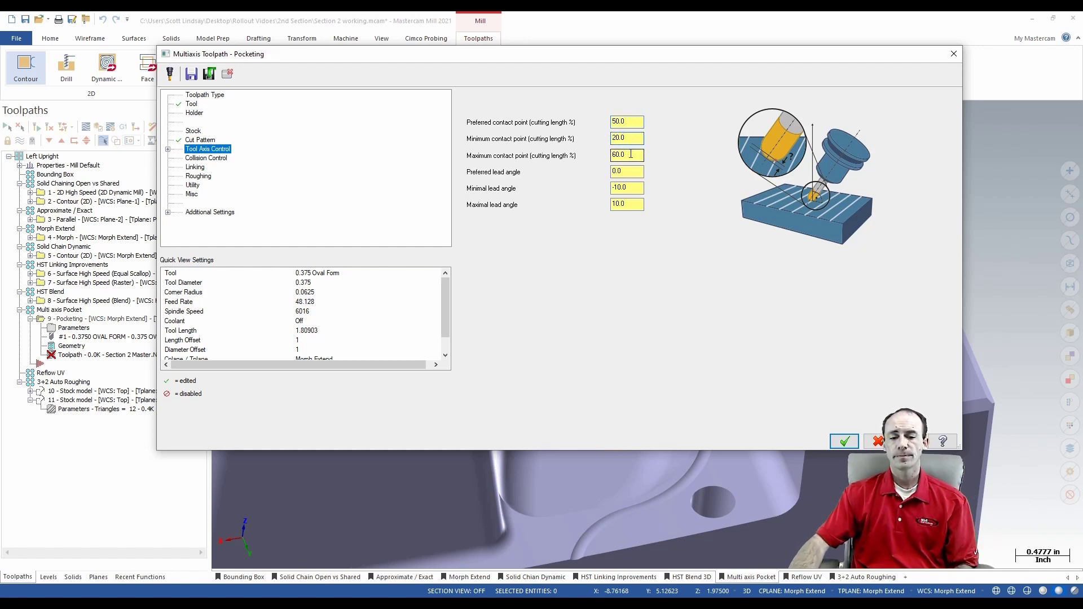
pyautogui.click(206, 158)
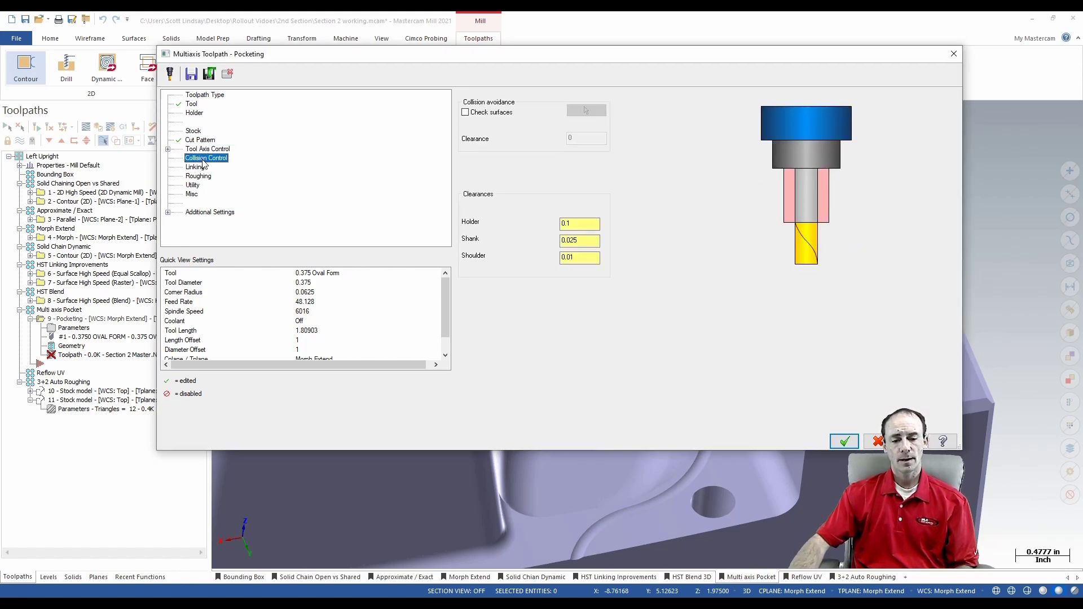
pyautogui.click(844, 441)
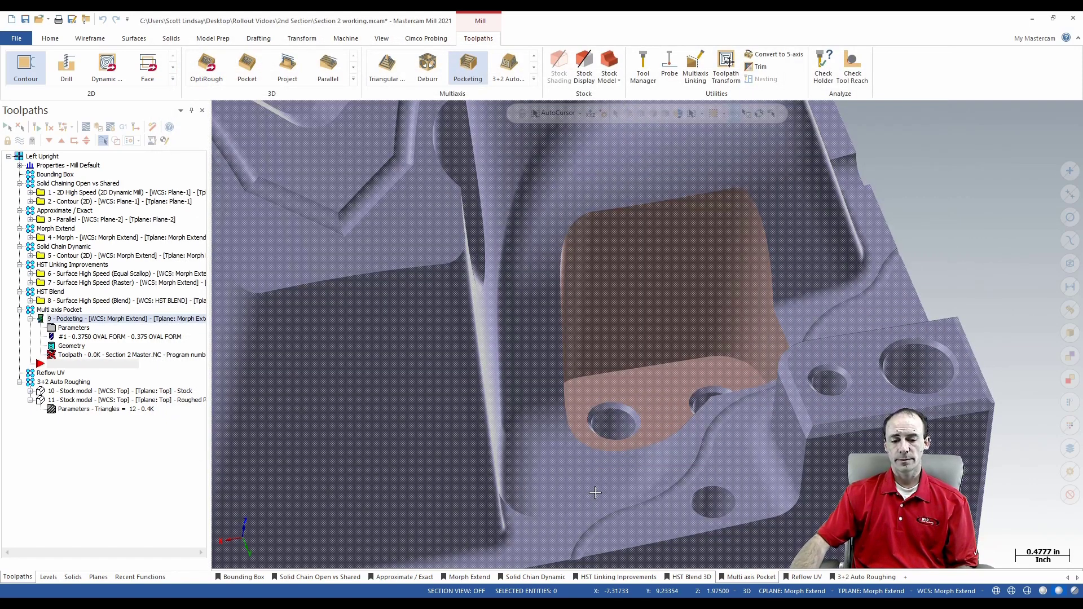